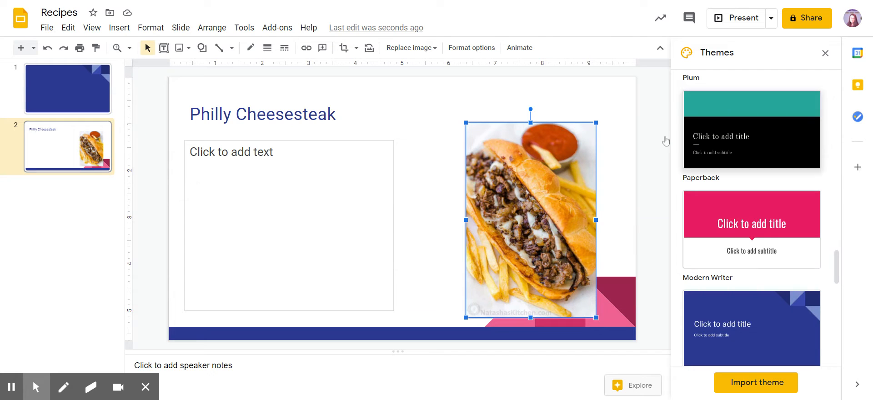
mouse_move(444, 4)
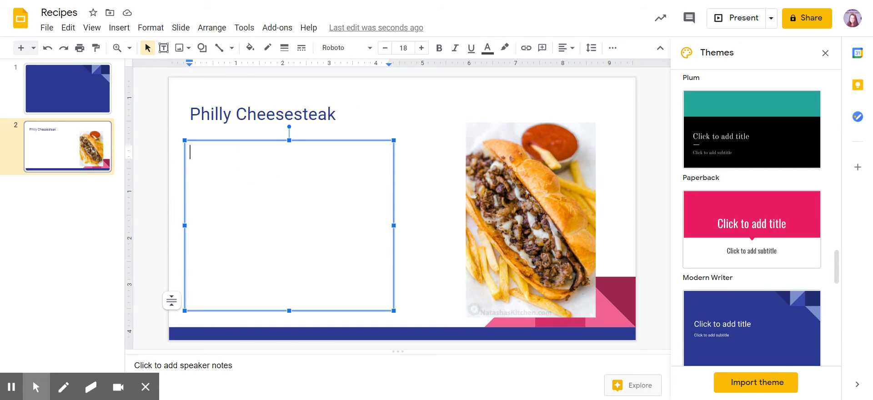
Enter "Natasha's Kitchen" into the empty body text box beside the sandwich photo
text(Natasha')
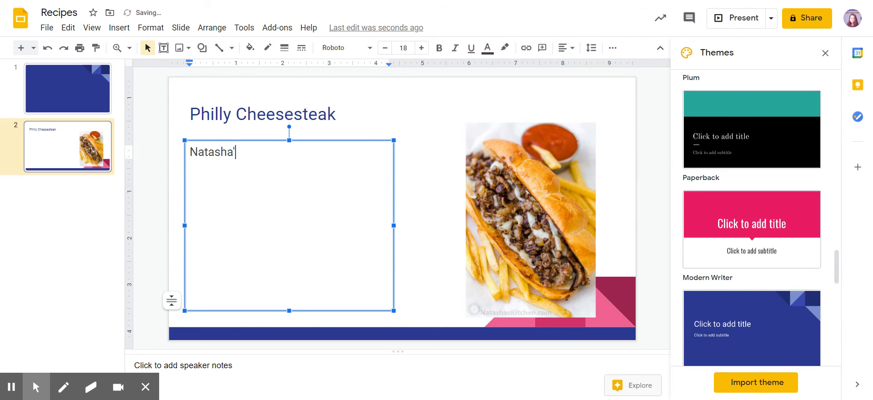
text(s Kitchen)
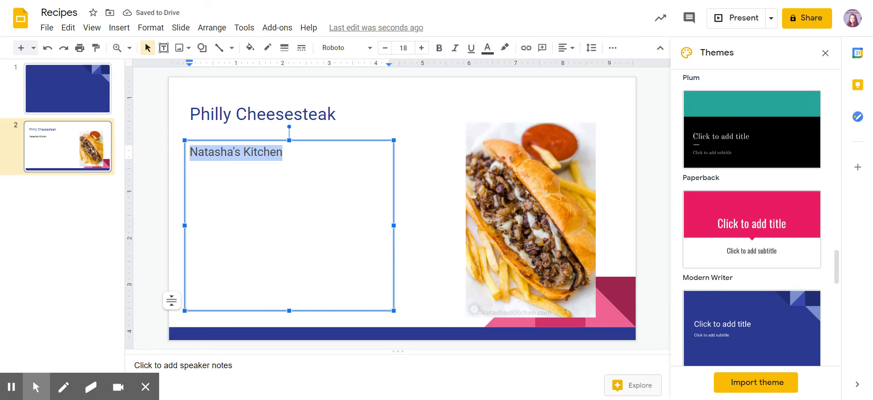
Link the words "Natasha's Kitchen" to the Philly cheesesteak recipe URL
click(525, 47)
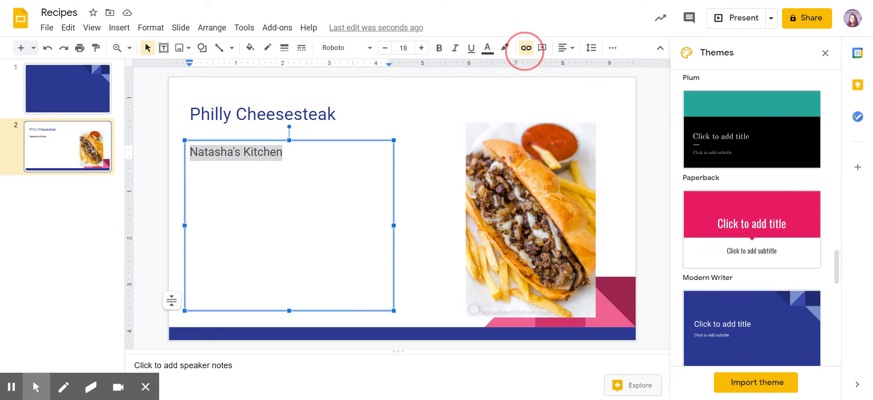
click(525, 48)
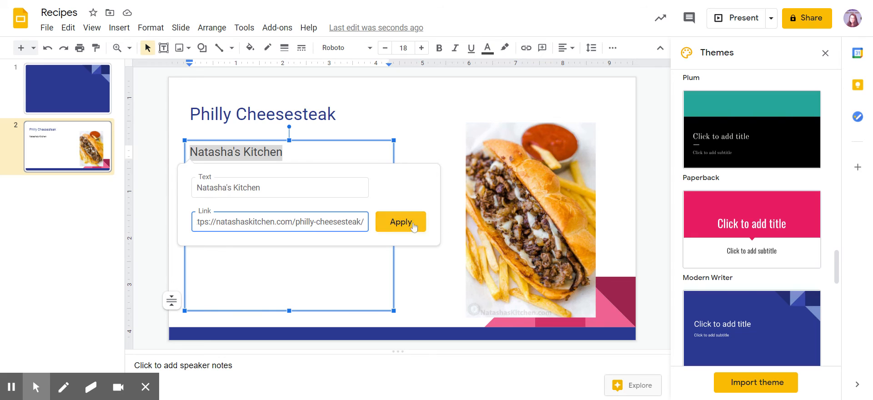
click(400, 222)
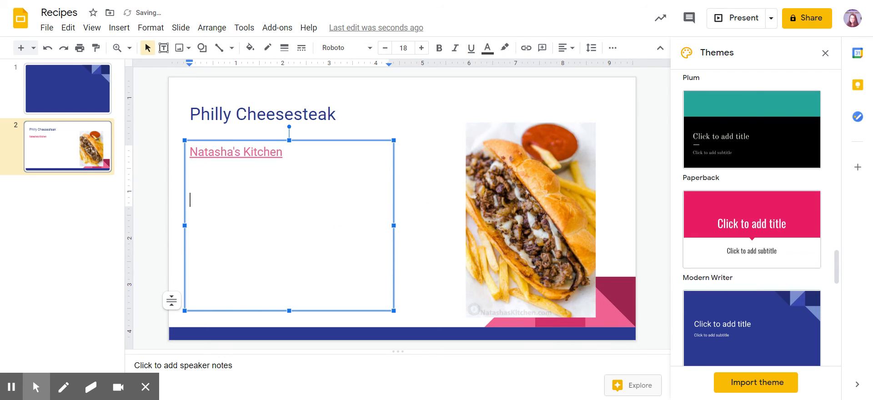
text(https://natashaskitchen.com/philly-cheesesteak/)
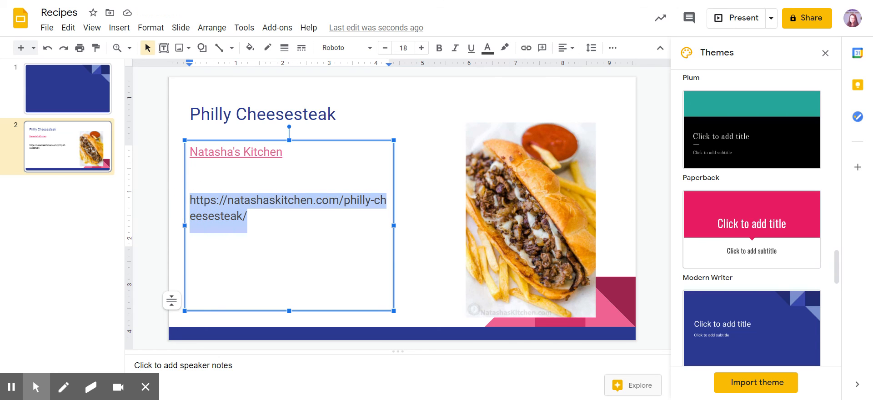
click(471, 48)
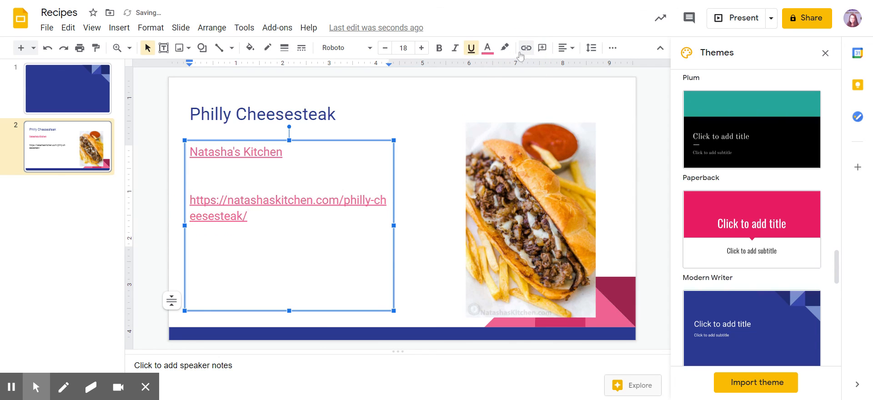